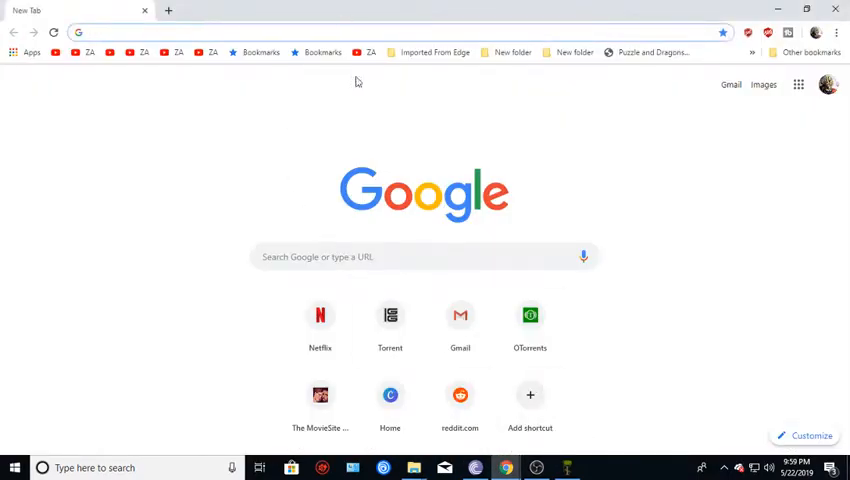
mouse_move(376, 120)
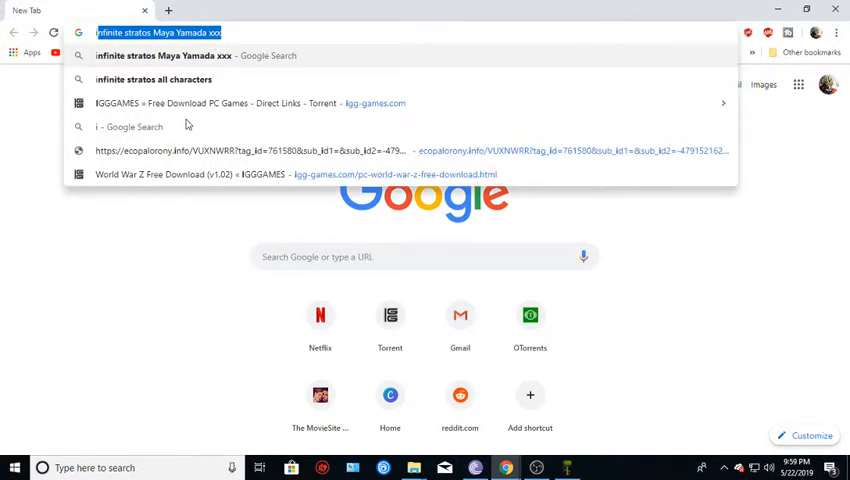
Go to igg-games.com from the address bar.
type("igg-games.com")
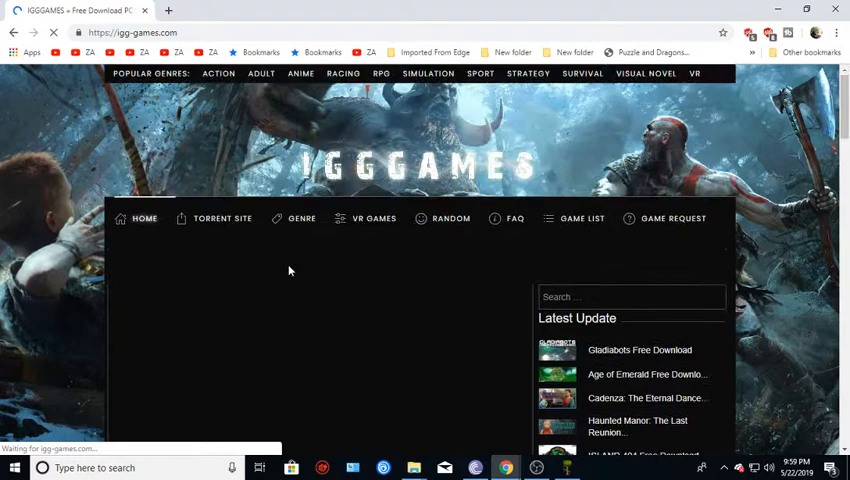
scroll("down", 3)
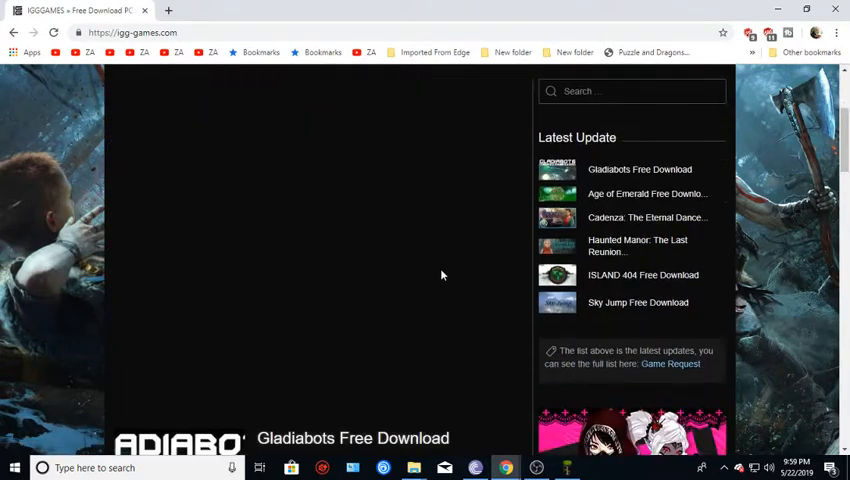
scroll("down", 3)
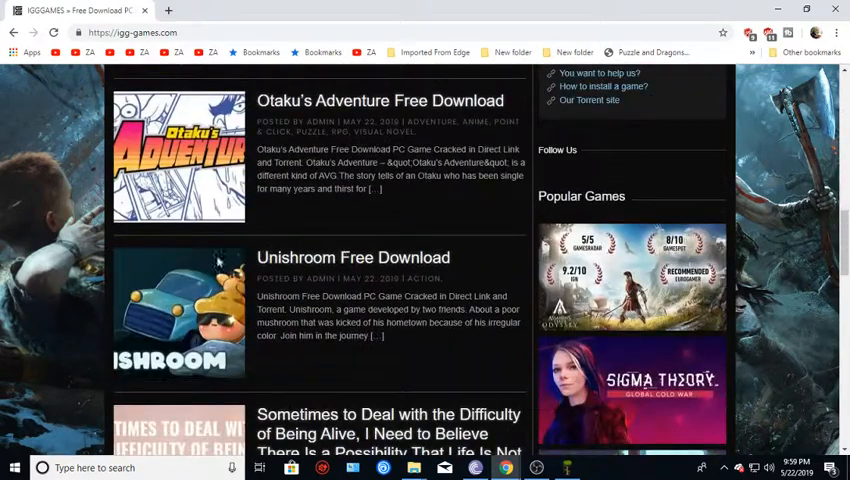
scroll("down", 3)
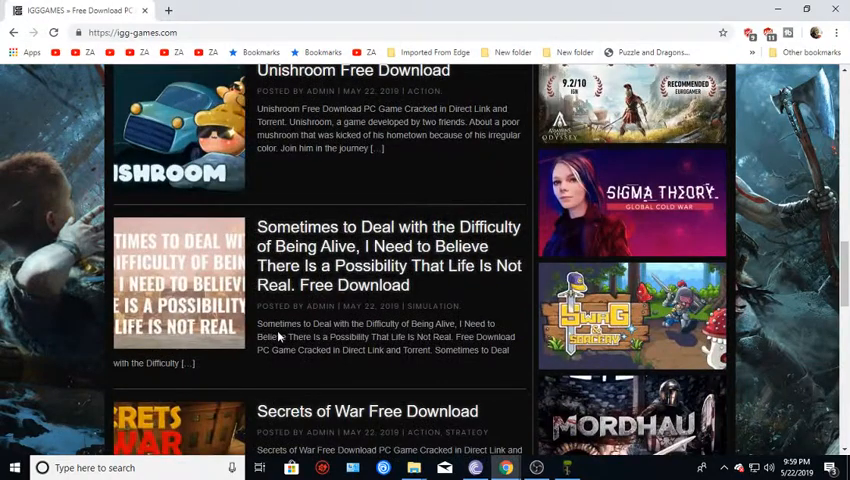
scroll("down", 3)
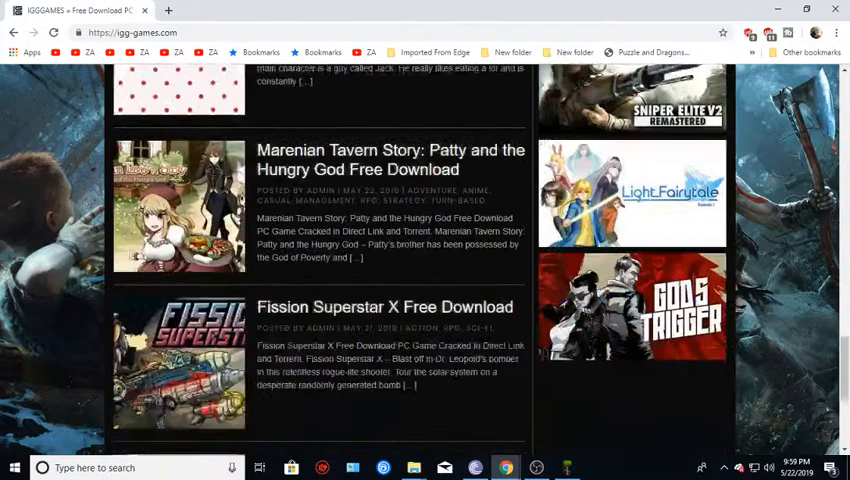
scroll("down", 3)
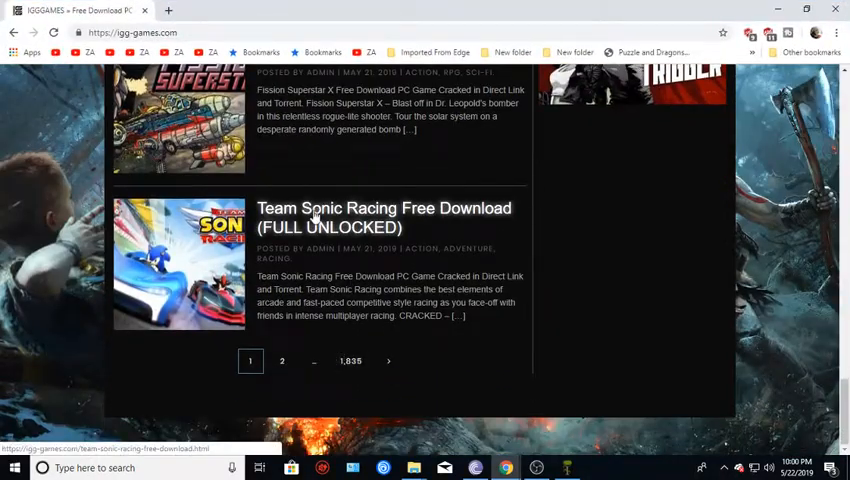
scroll("up", 3)
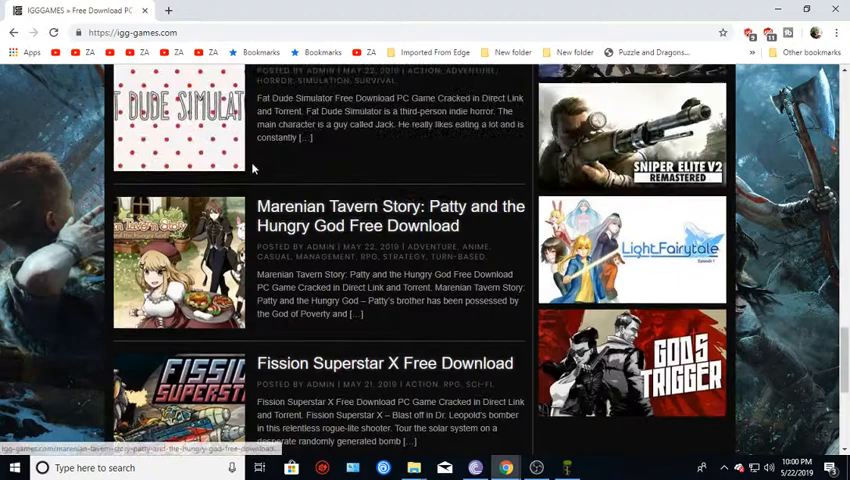
scroll("up", 3)
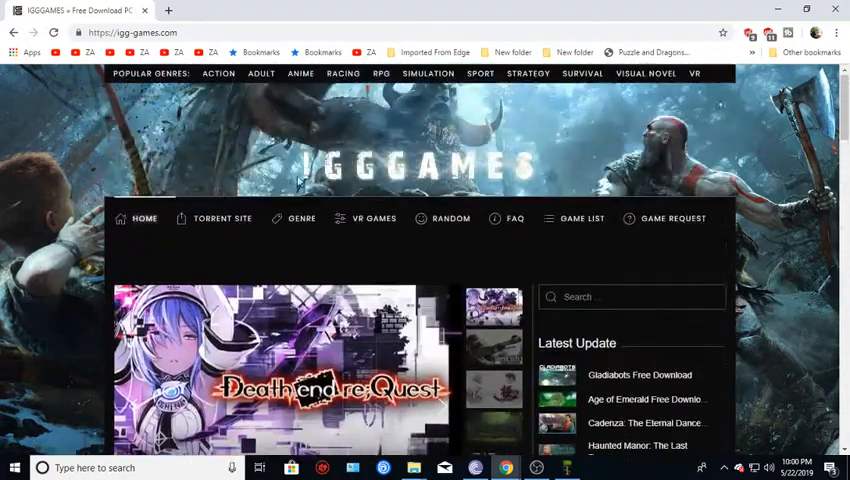
Choose Strategy under Genre and scroll the listing down to the Titan shield post.
left_click(300, 218)
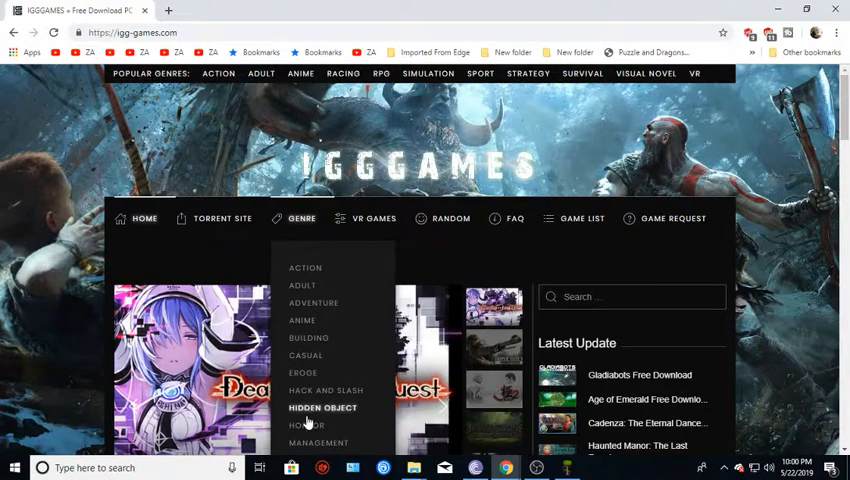
scroll("down", 3)
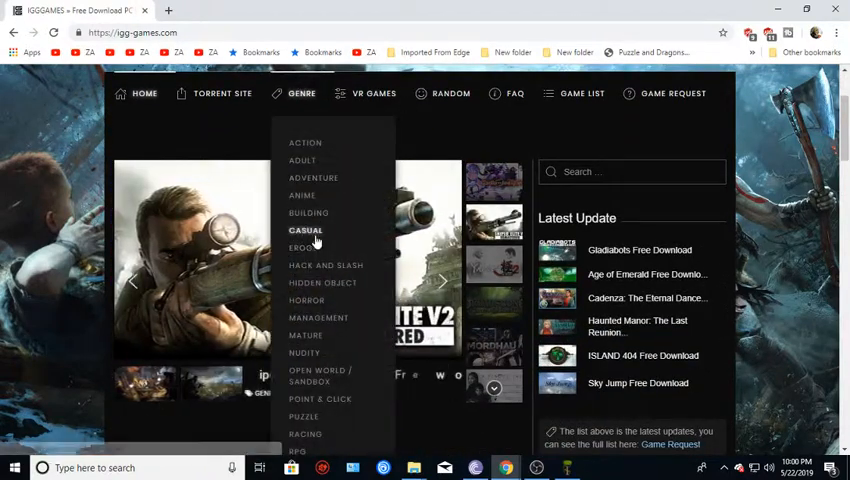
mouse_move(324, 264)
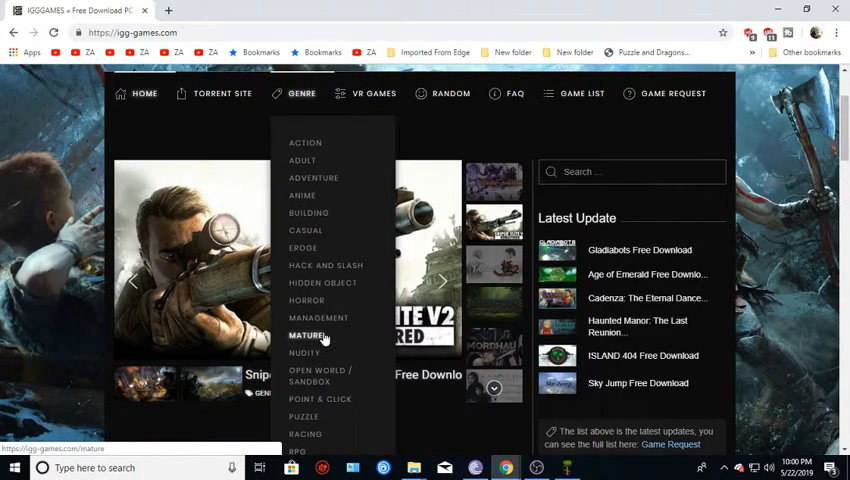
scroll("down", 3)
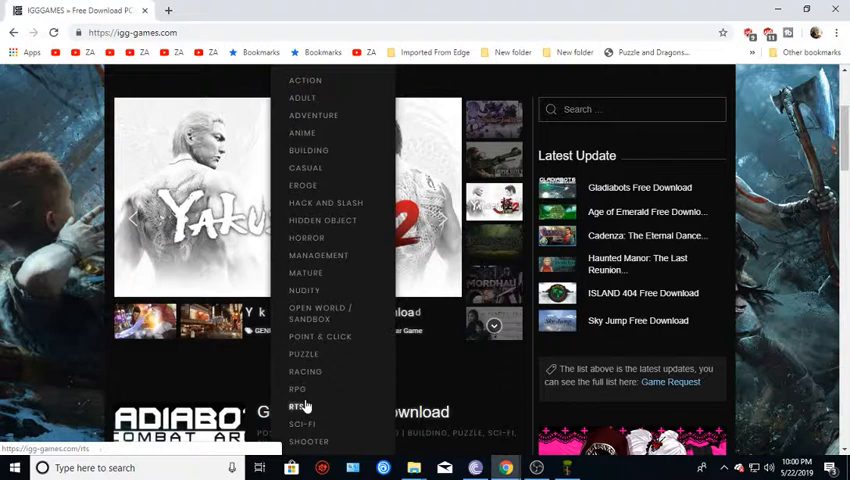
scroll("down", 3)
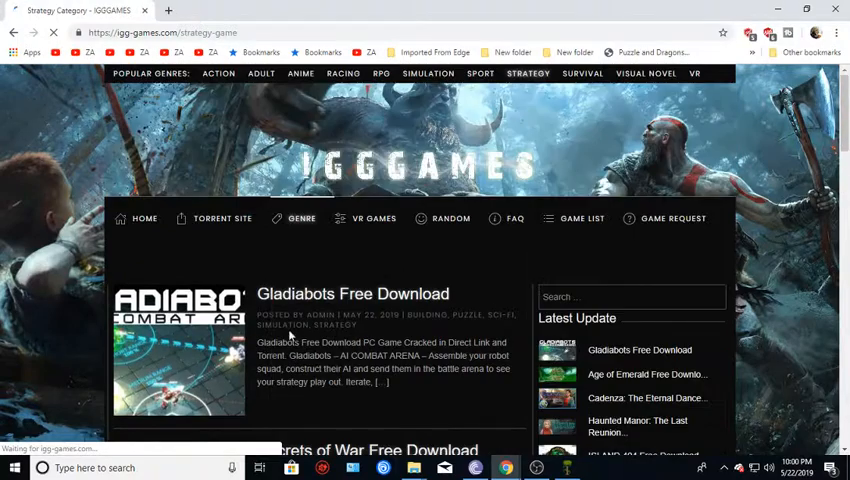
scroll("down", 3)
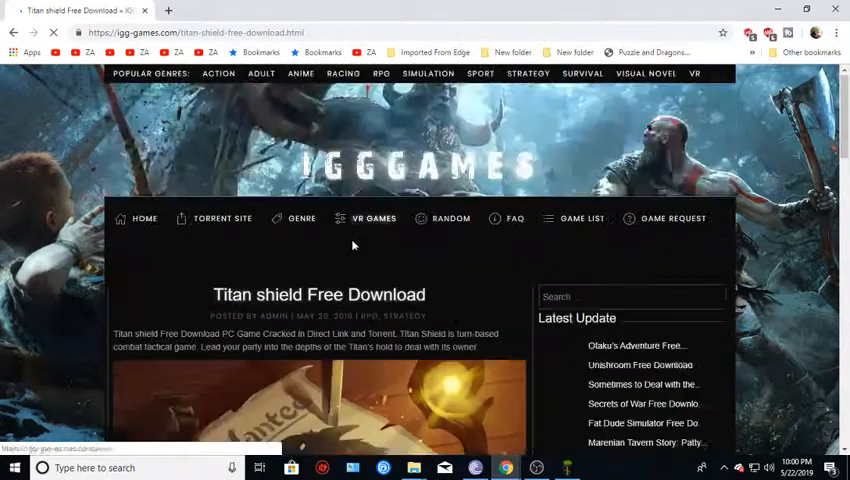
scroll("down", 3)
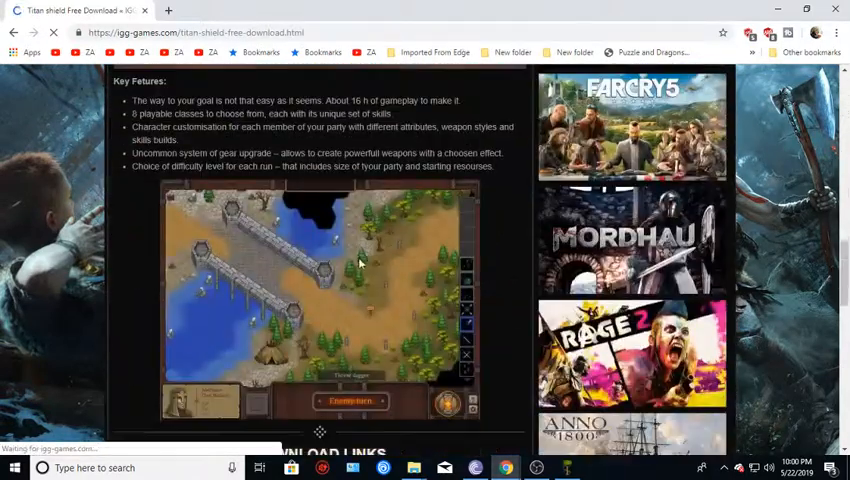
scroll("down", 3)
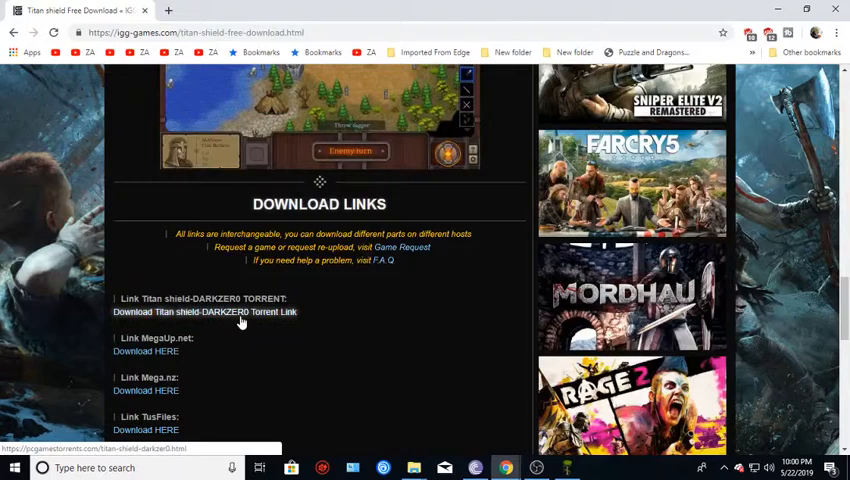
mouse_move(176, 312)
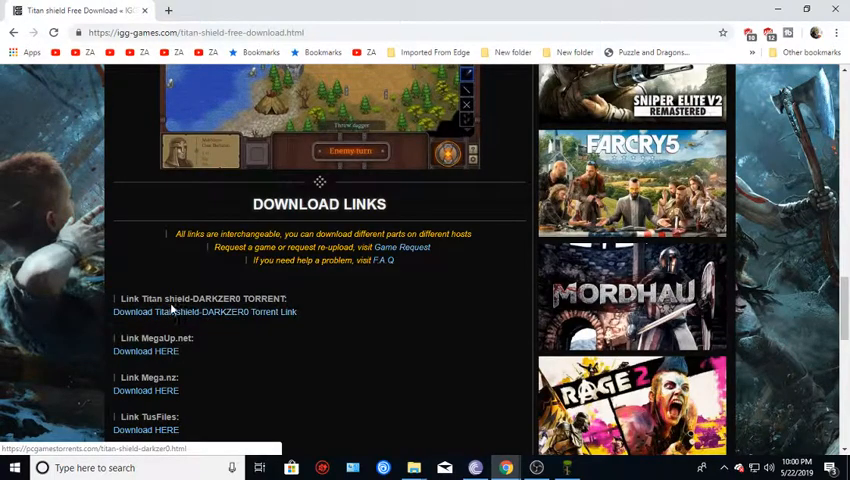
scroll("down", 3)
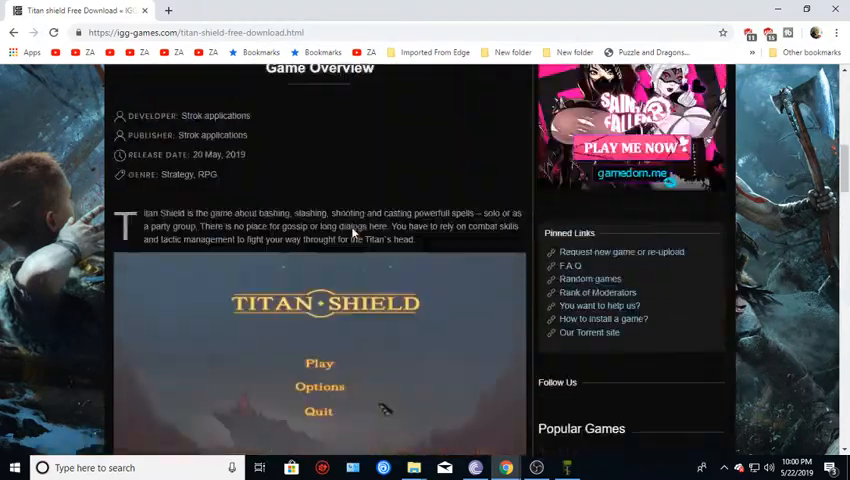
scroll("up", 3)
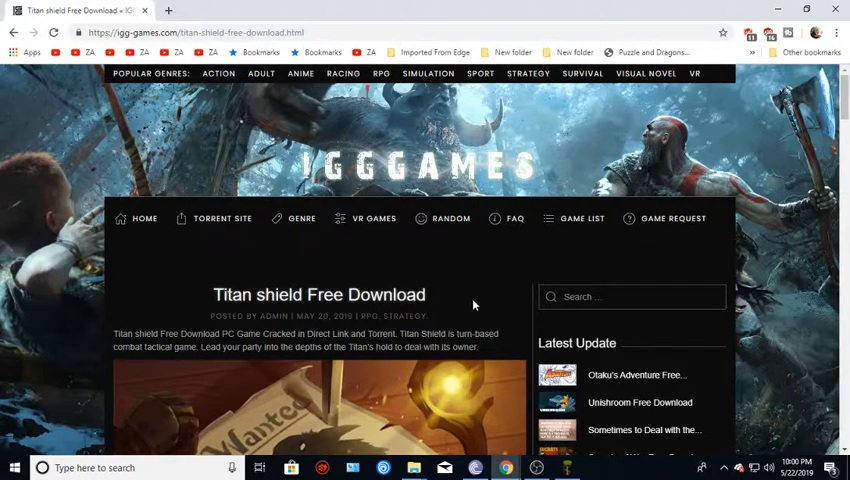
scroll("down", 3)
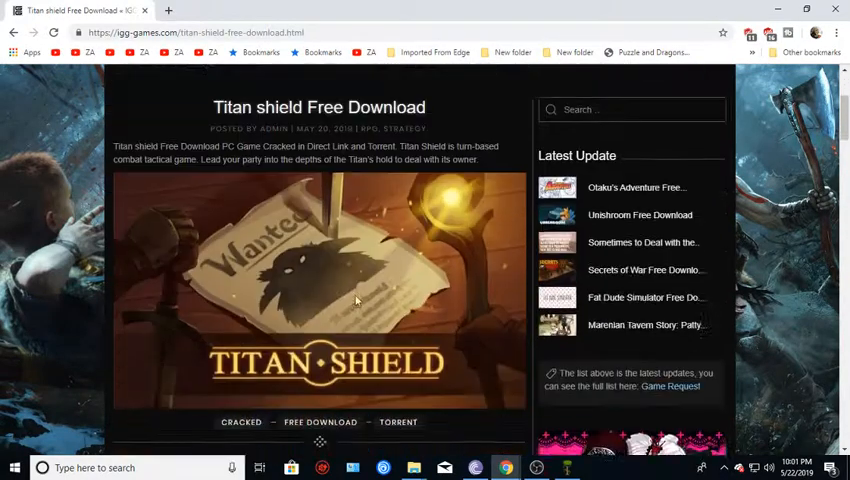
scroll("down", 3)
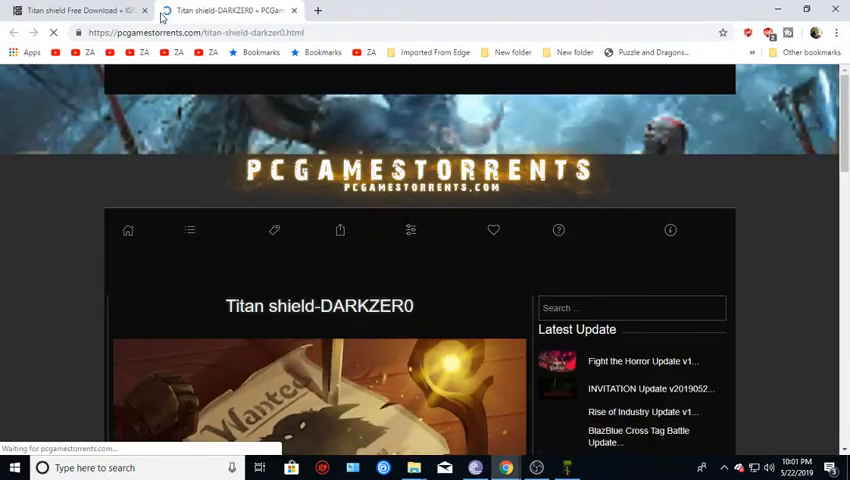
Search PCGamesTorrents for 'anno 1' and go to the Anno 1800-FULL UNLOCKED result.
scroll("down", 3)
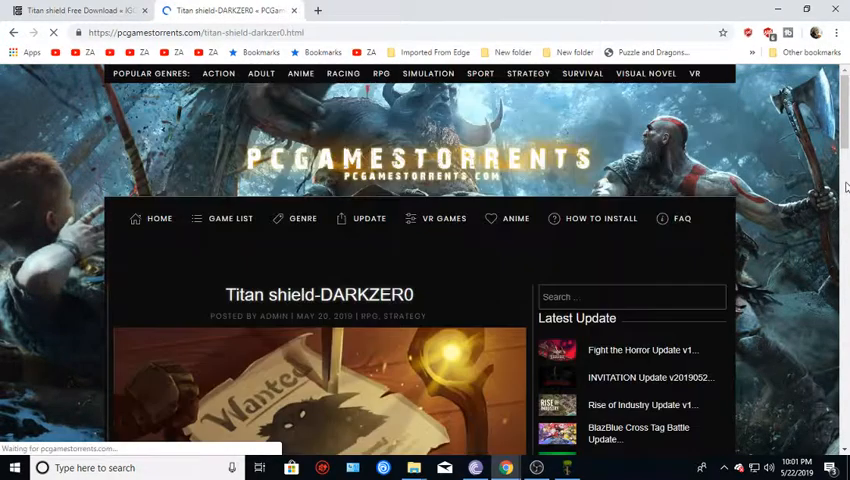
scroll("down", 3)
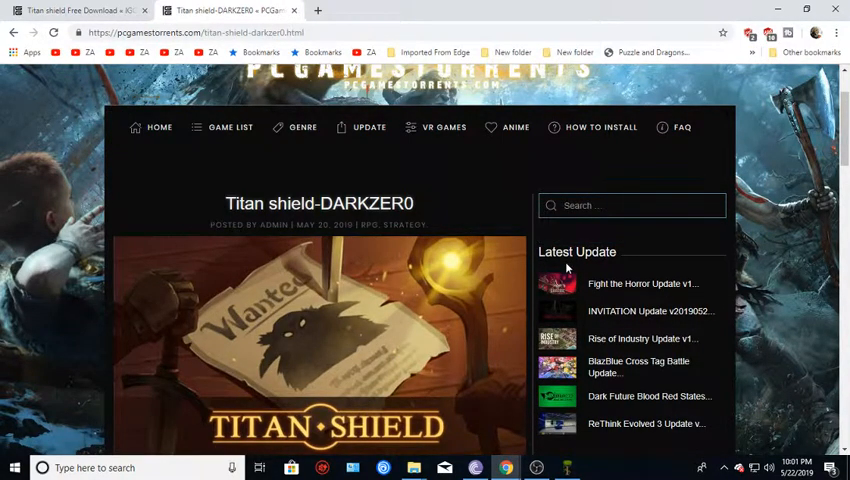
mouse_move(450, 300)
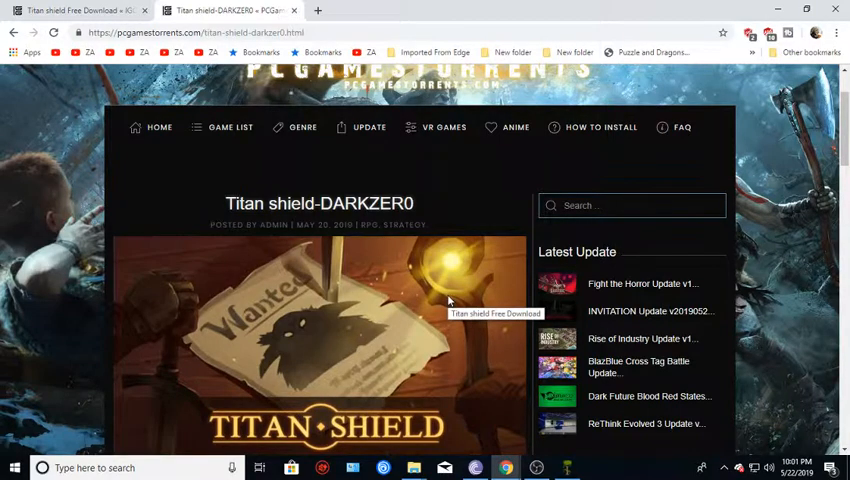
type("anno 1800")
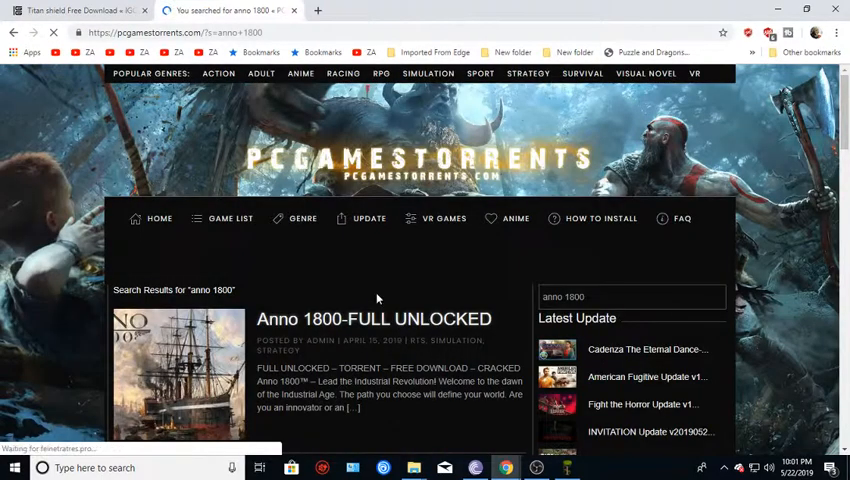
left_click(380, 320)
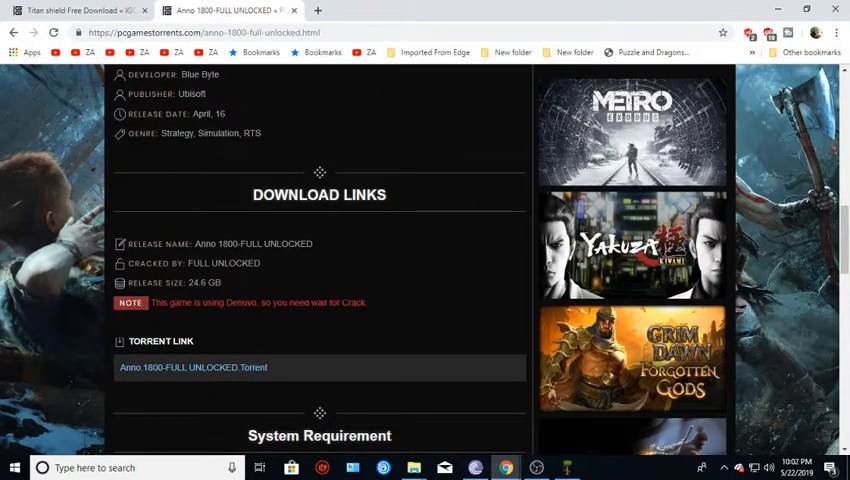
Highlight the Denuvo protection note, then review requirements, screenshots and overview below.
left_click_drag(152, 302, 368, 302)
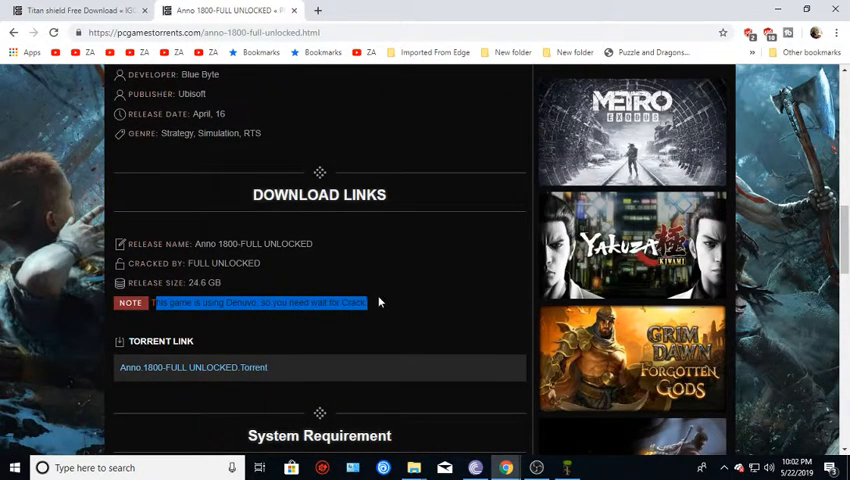
scroll("down", 3)
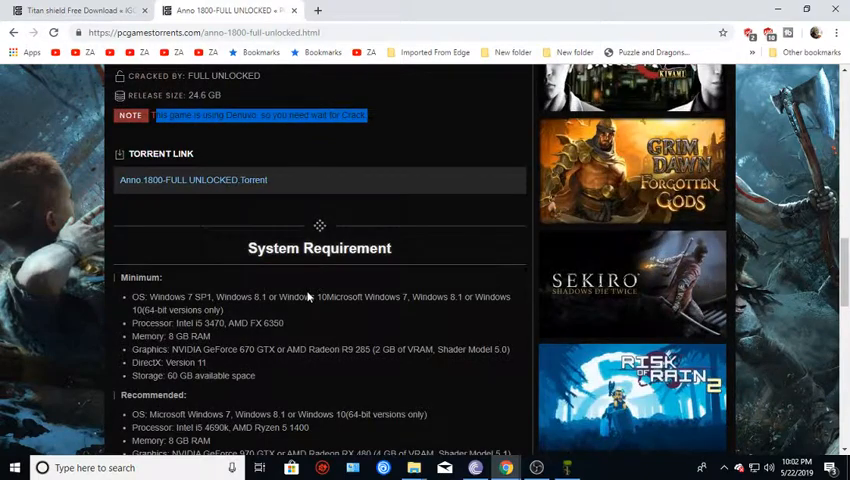
scroll("down", 3)
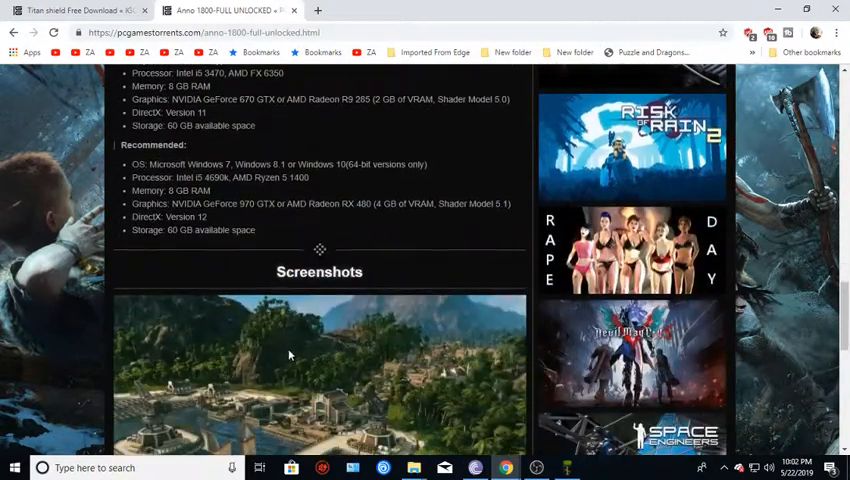
scroll("down", 3)
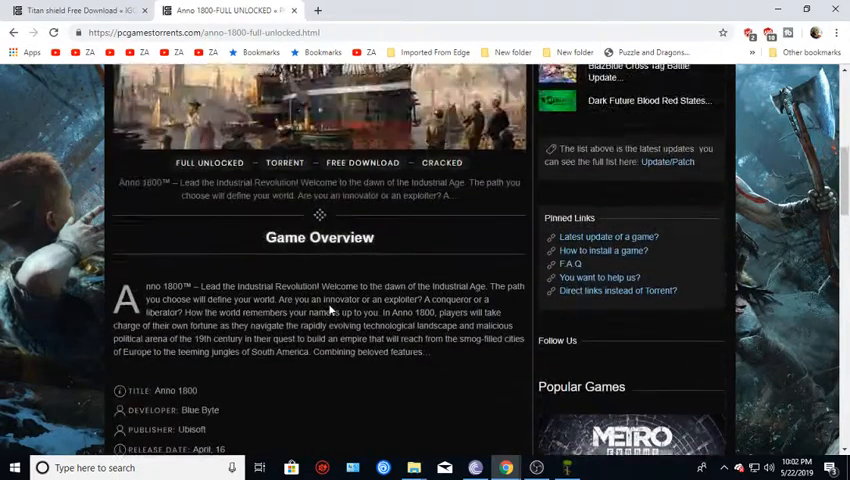
scroll("down", 3)
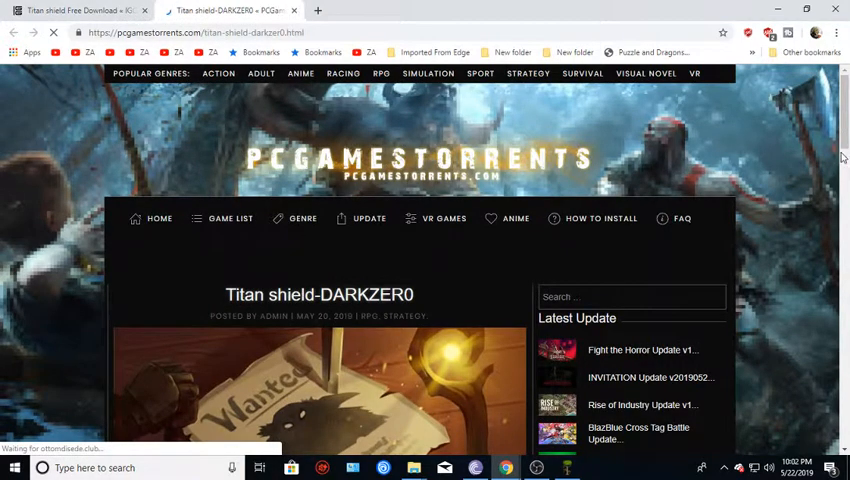
Scroll to Torrent Link and launch 'Titan shield-DARKZER0 Torrent' so BitTorrent picks it up.
scroll("down", 3)
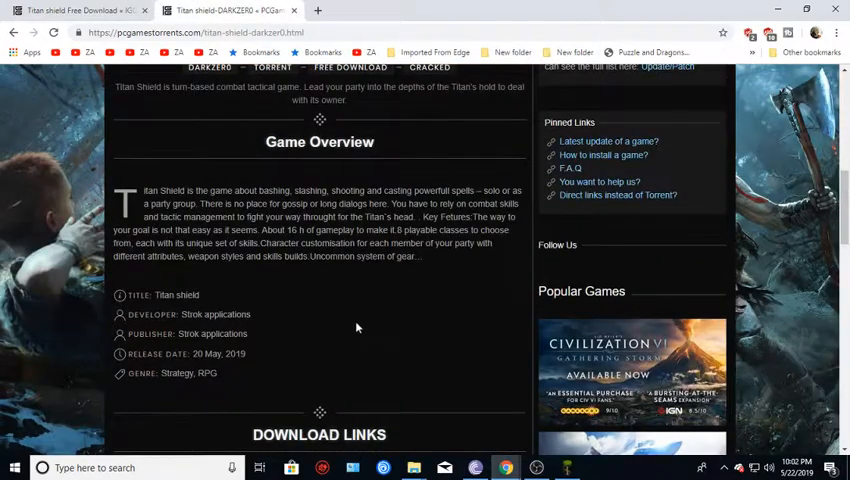
mouse_move(358, 328)
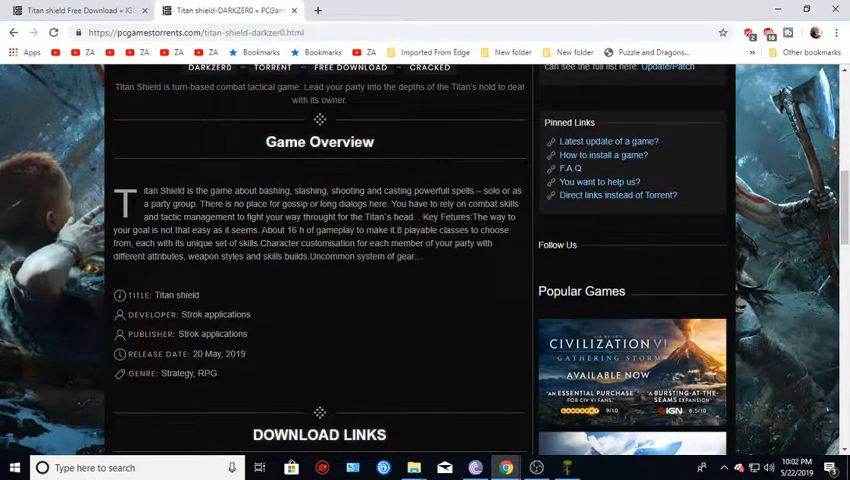
scroll("down", 3)
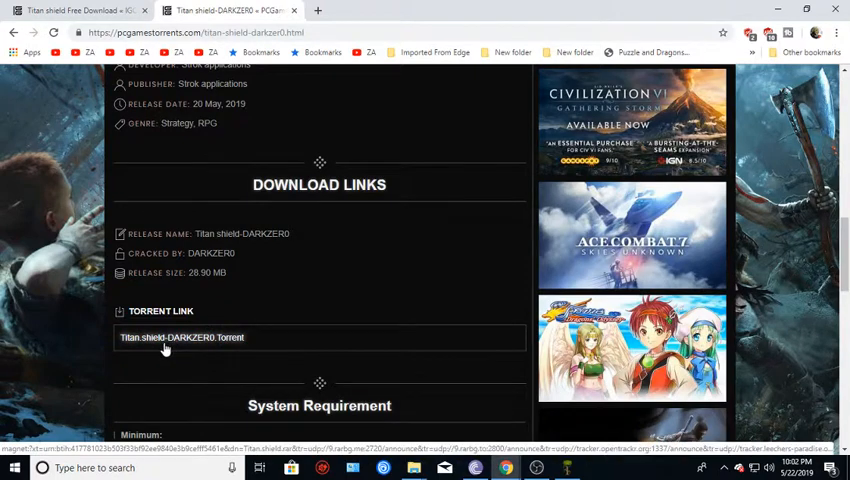
scroll("down", 3)
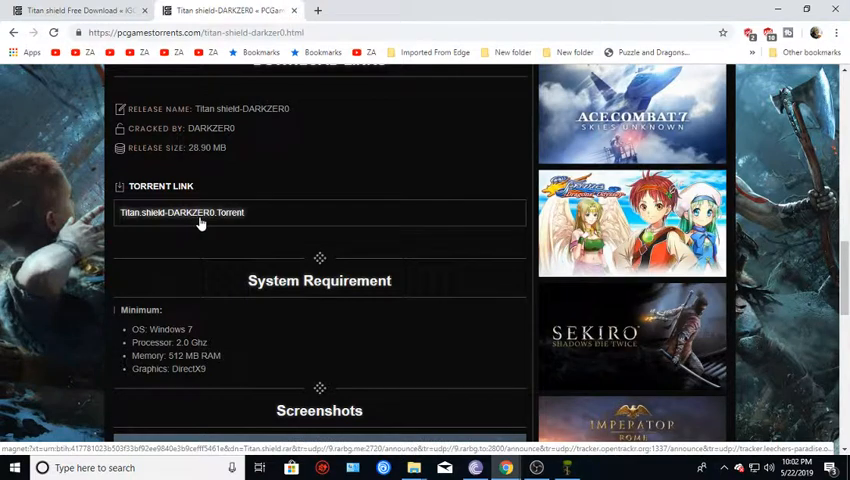
double_click(182, 212)
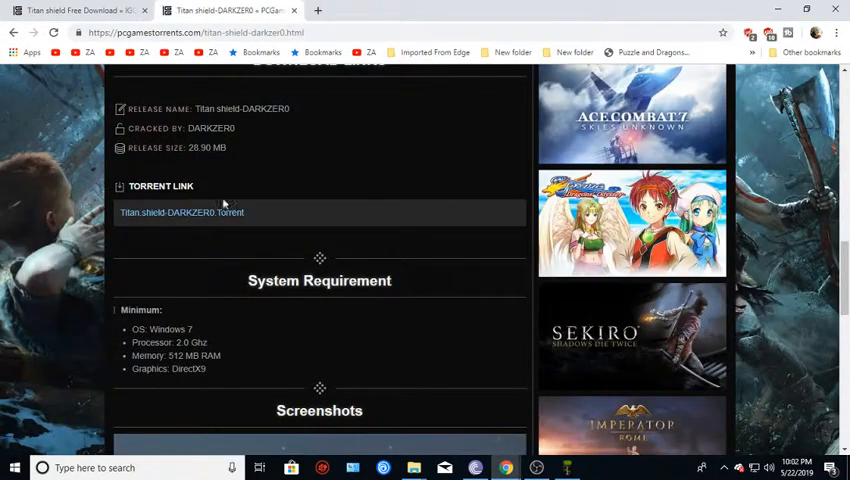
mouse_move(196, 208)
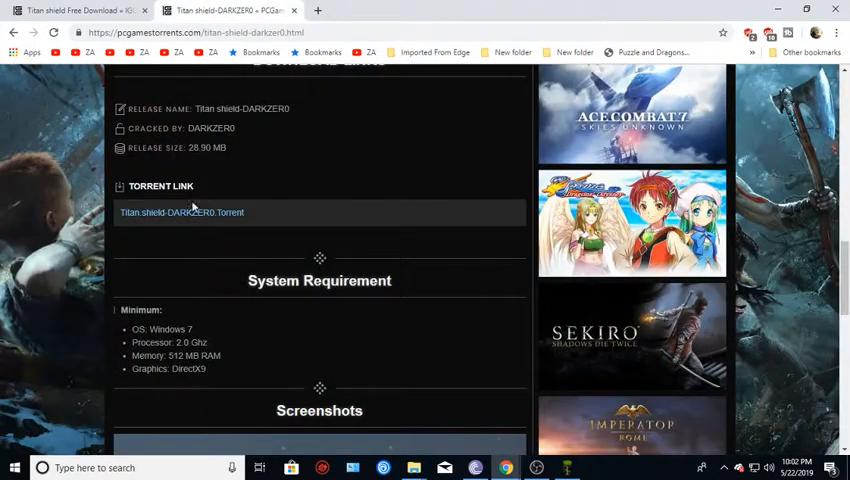
mouse_move(196, 212)
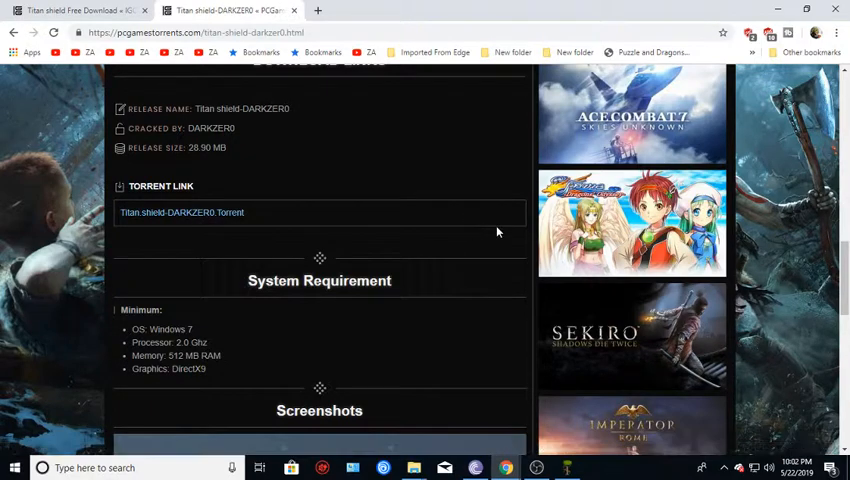
scroll("down", 3)
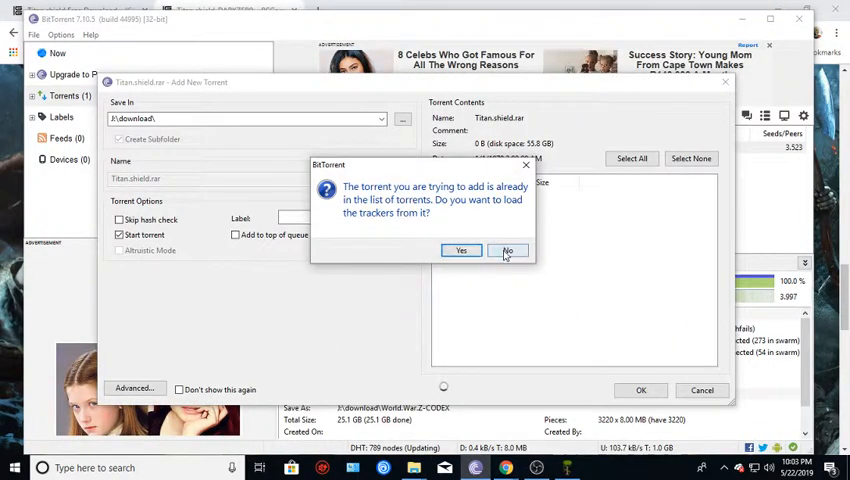
Decline loading trackers, confirm adding Titan shield, then bring up actions on the Titan.shield.iso entry.
left_click(508, 250)
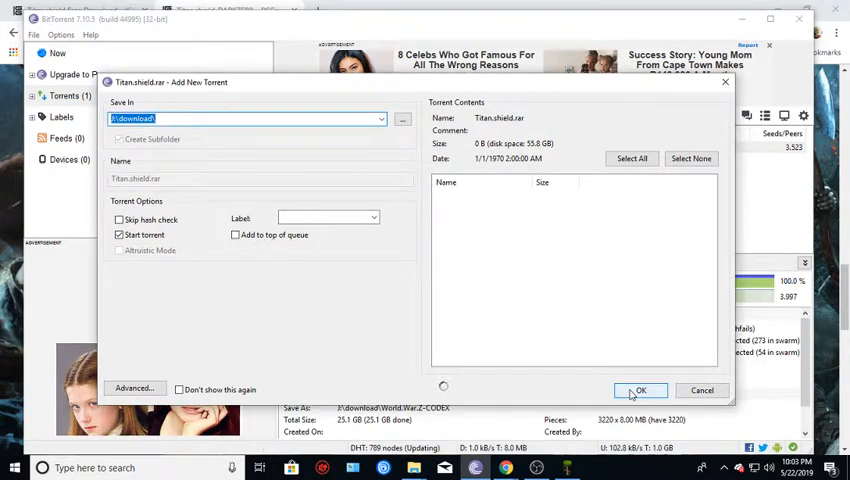
left_click(634, 390)
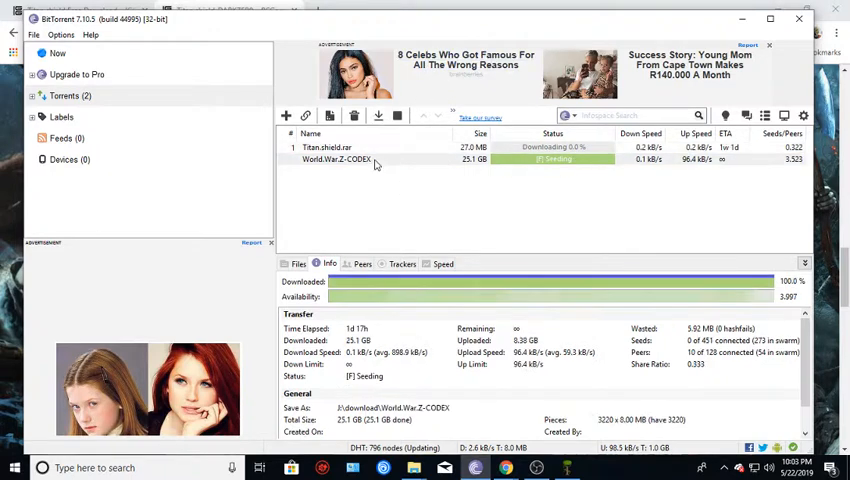
right_click(328, 148)
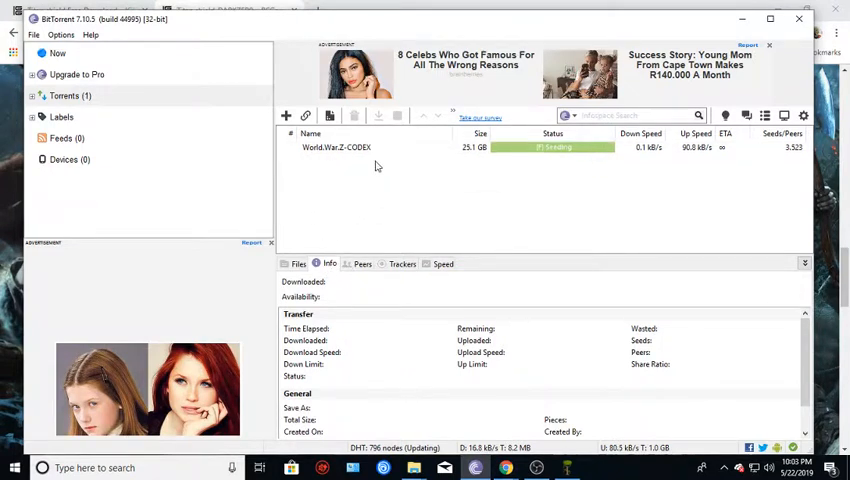
Show World War Z-CODEX's containing folder, mount its disc image and select setup on the DVD drive.
right_click(336, 148)
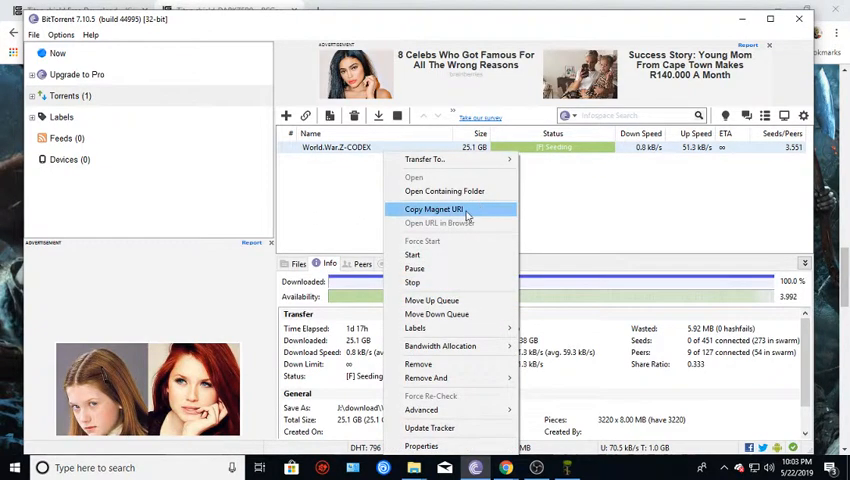
left_click(444, 192)
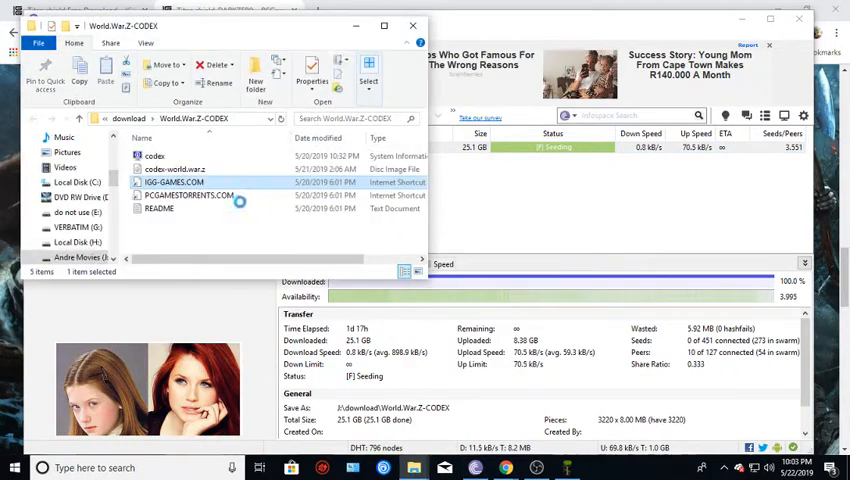
left_click(176, 168)
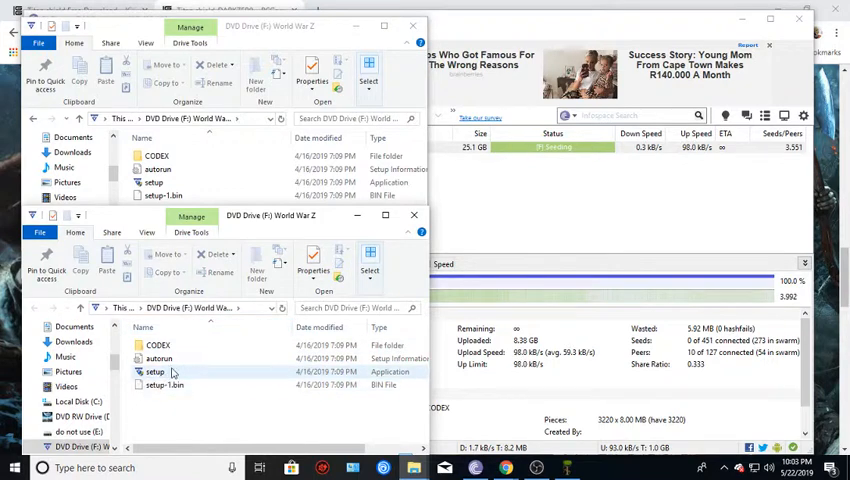
left_click(156, 372)
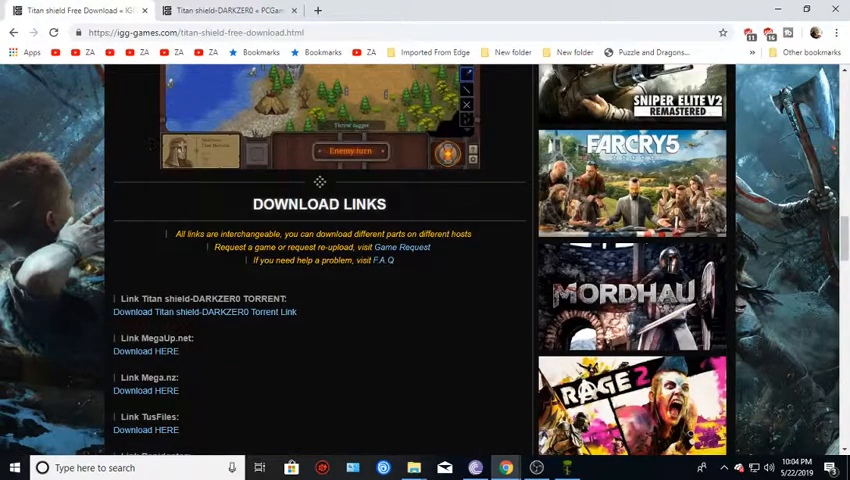
Scroll down to the Titan shield Download Links and back to the page top.
scroll("down", 3)
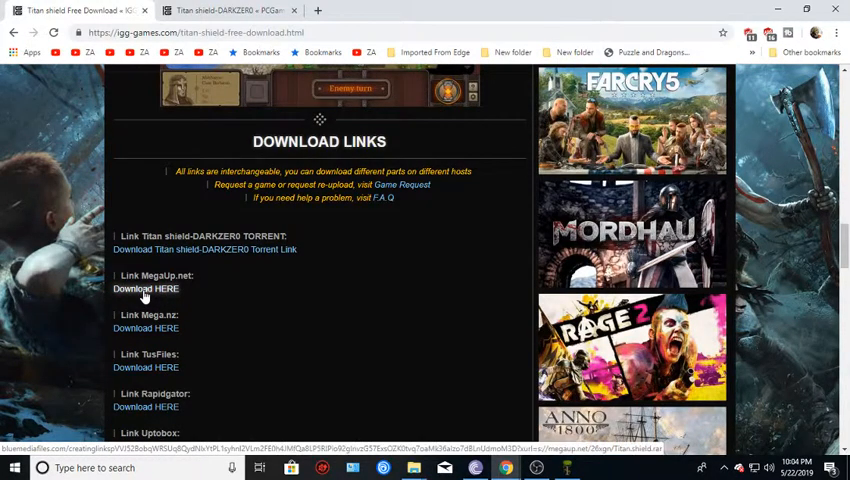
mouse_move(160, 298)
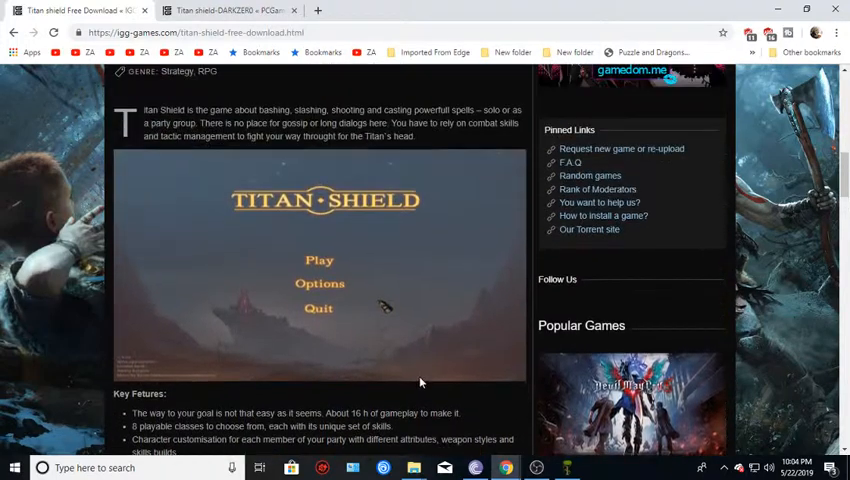
scroll("up", 3)
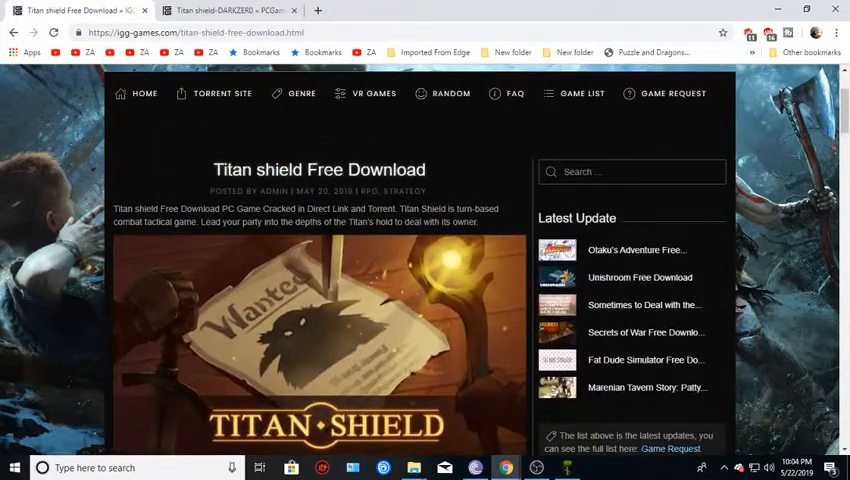
mouse_move(470, 388)
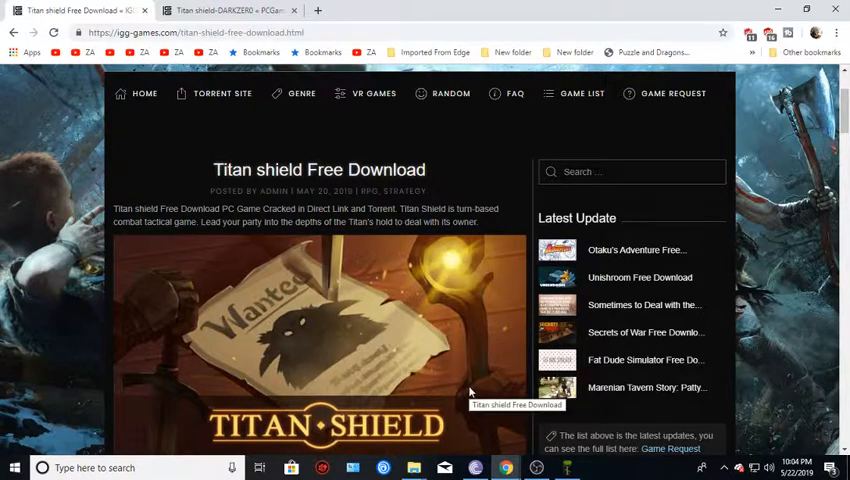